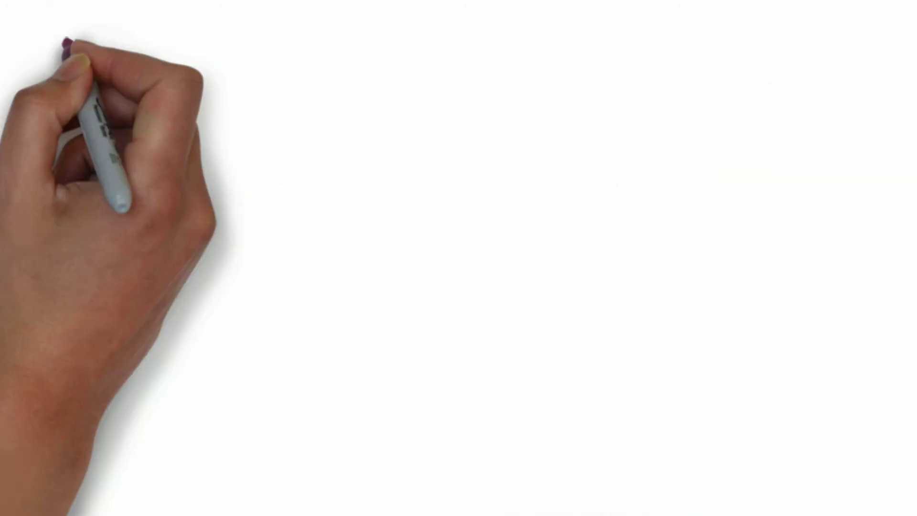
type("STEP 9")
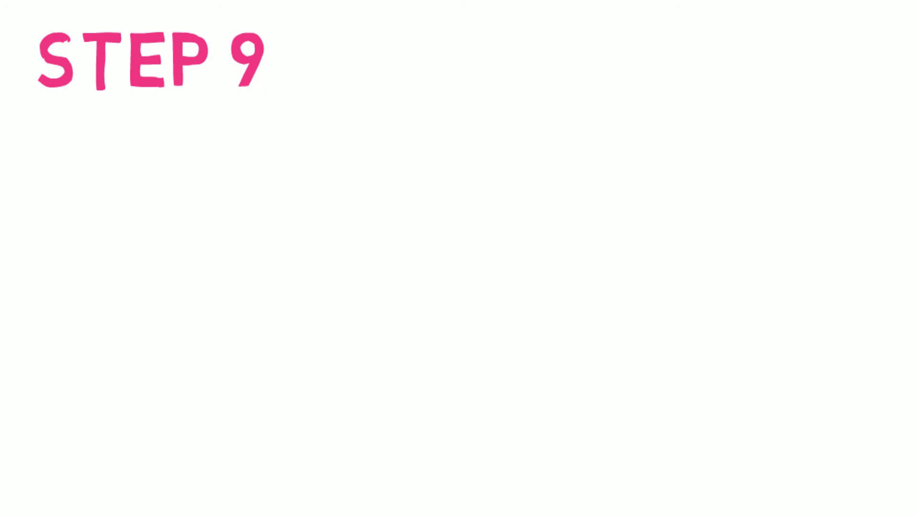